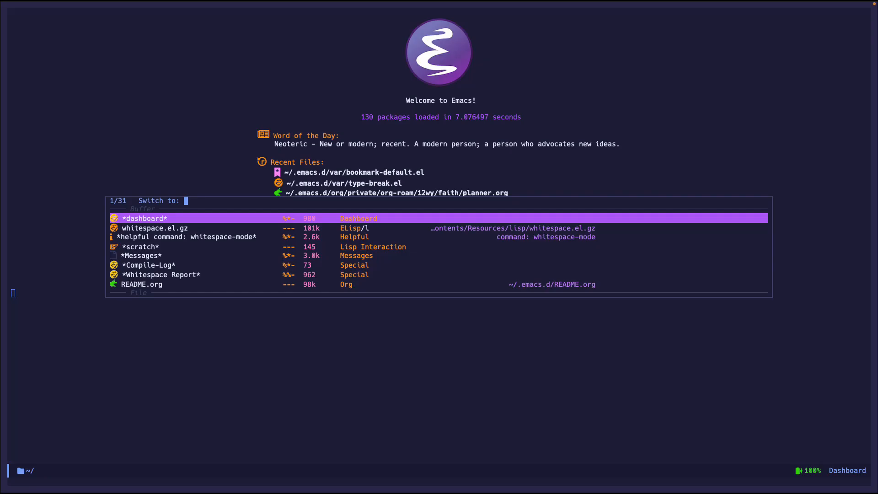
Switch to the whitespace.el.gz source buffer and scroll into its commentary.
{"action": "left_click", "coordinate": [153, 228]}
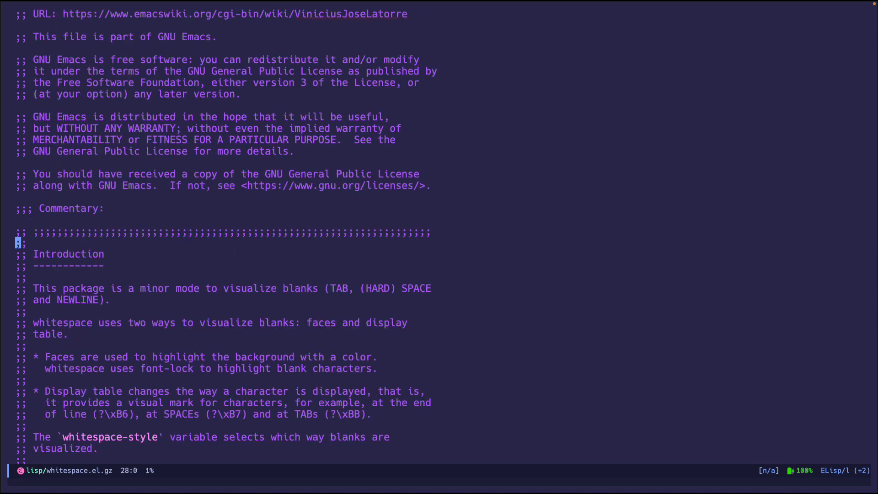
{"action": "scroll", "scroll_direction": "down", "scroll_amount": 3}
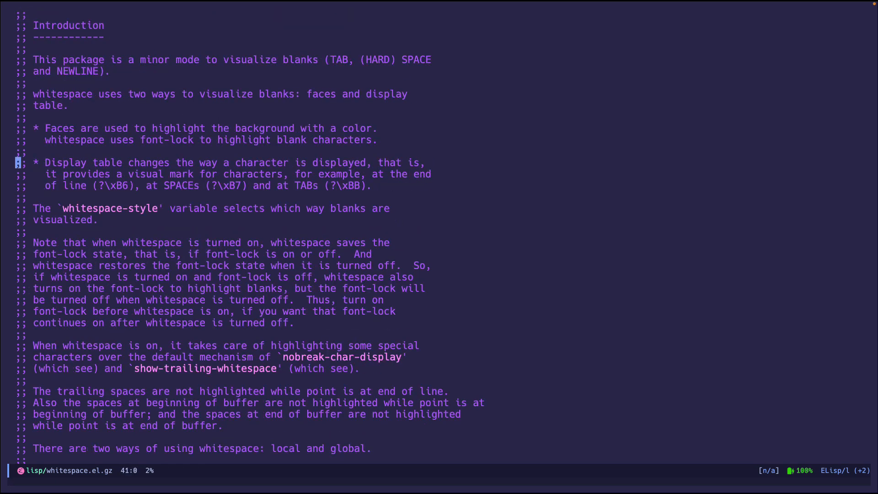
{"action": "scroll", "scroll_direction": "down", "scroll_amount": 3}
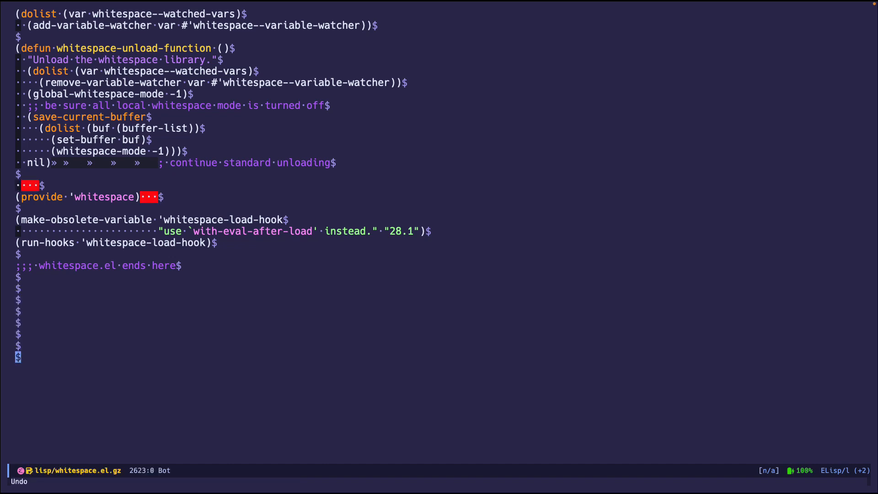
{"action": "type", "text": "white"}
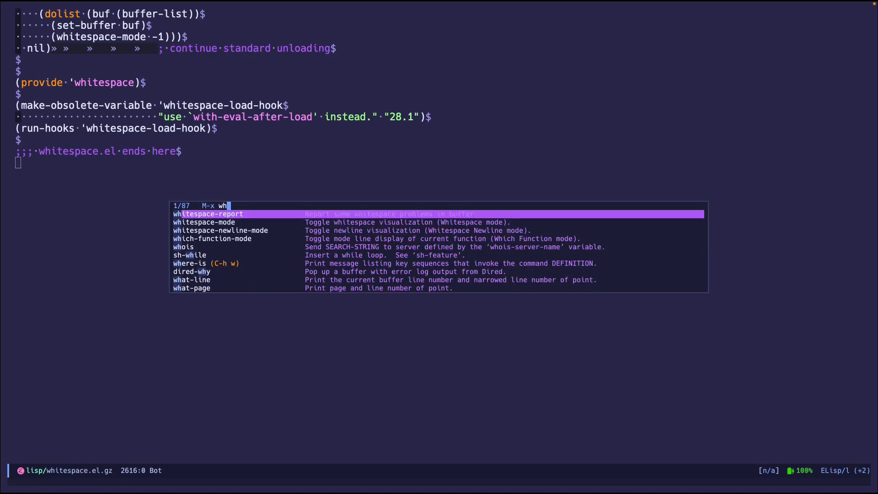
Run whitespace-newline-mode so only end-of-line markers remain visible.
{"action": "type", "text": "ite"}
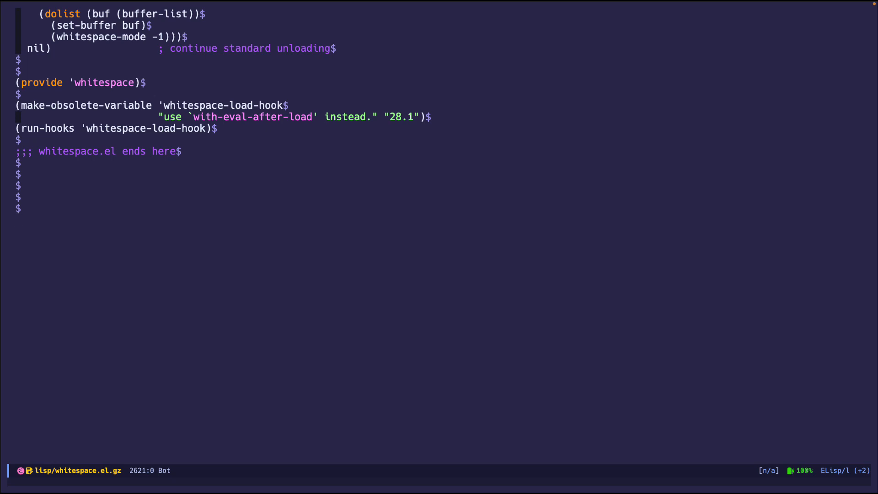
{"action": "scroll", "scroll_direction": "down", "scroll_amount": 3}
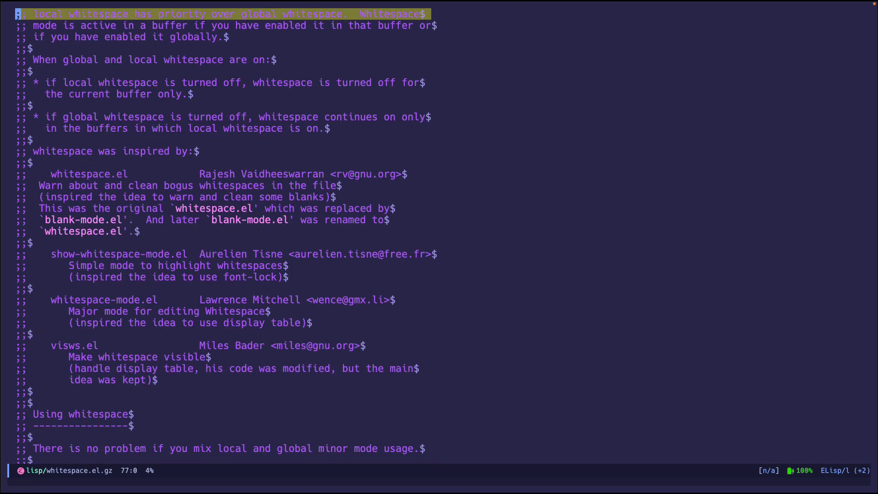
{"action": "scroll", "scroll_direction": "down", "scroll_amount": 3}
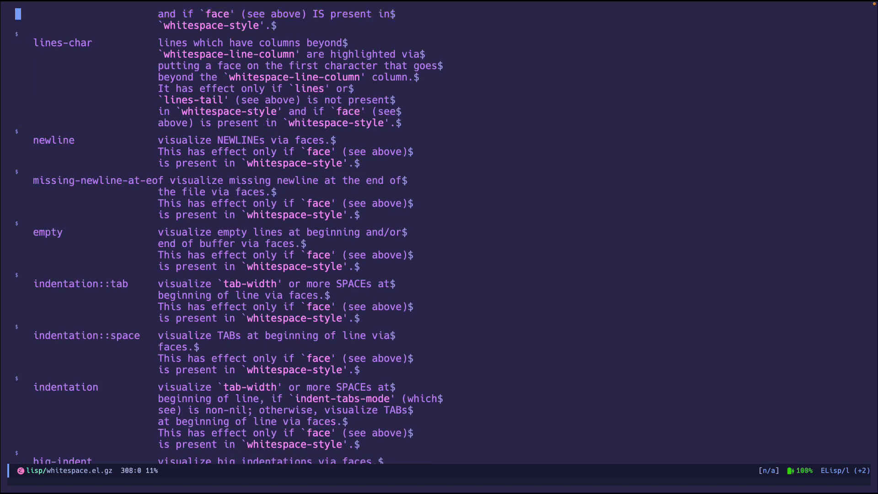
{"action": "scroll", "scroll_direction": "down", "scroll_amount": 3}
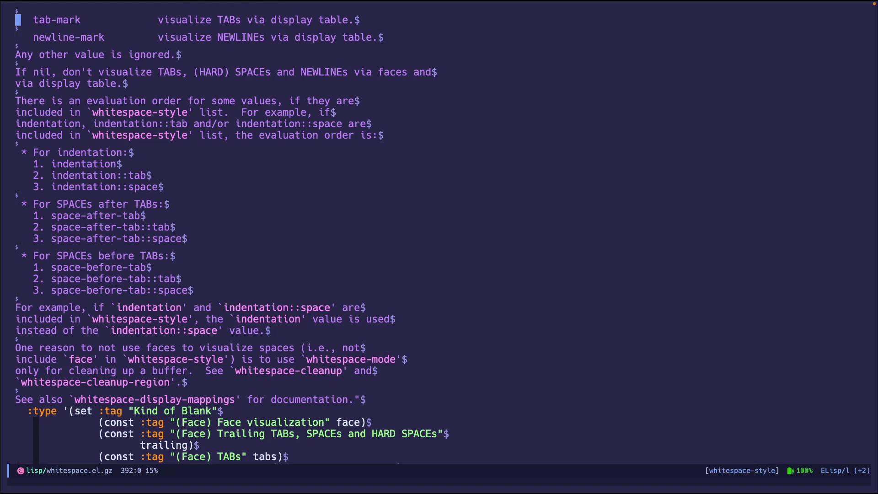
{"action": "scroll", "scroll_direction": "down", "scroll_amount": 3}
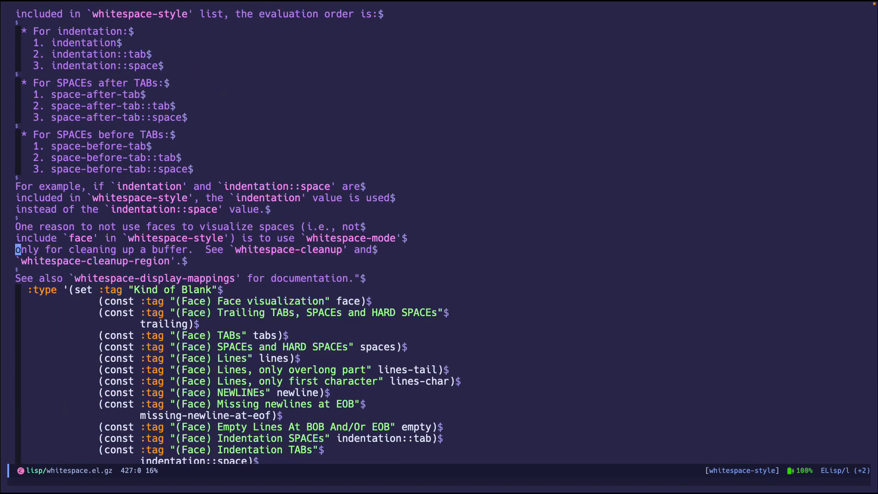